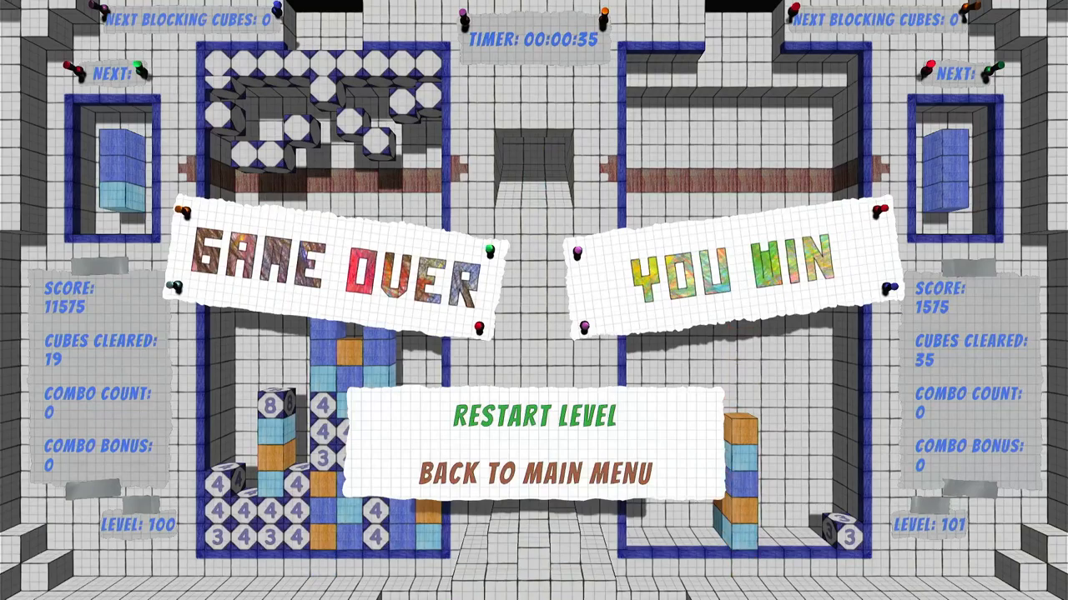
left_click(537, 417)
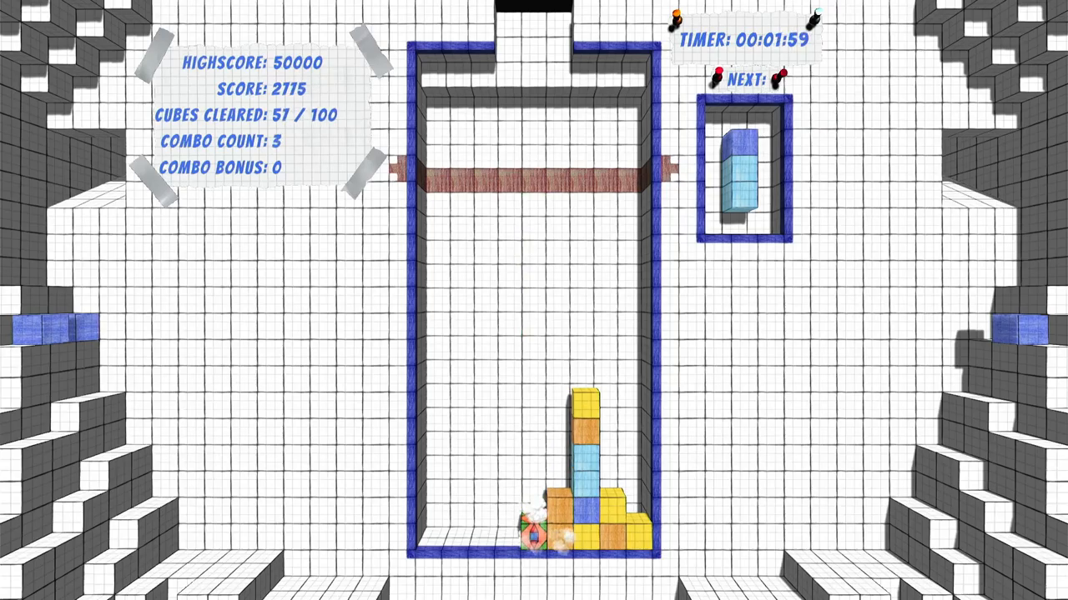